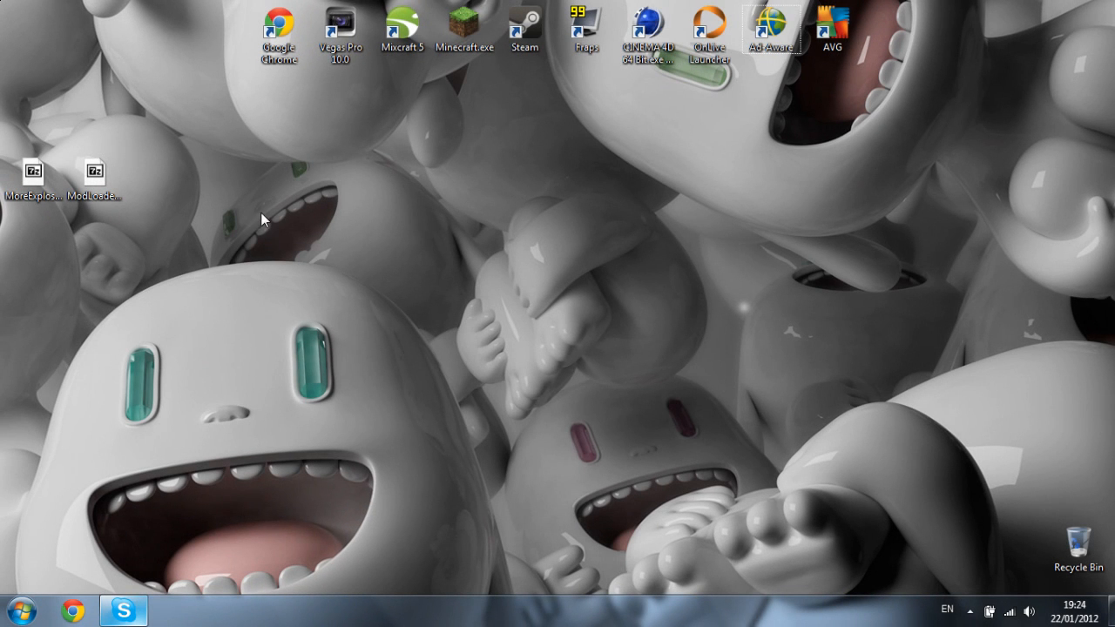
mouse_move(41, 230)
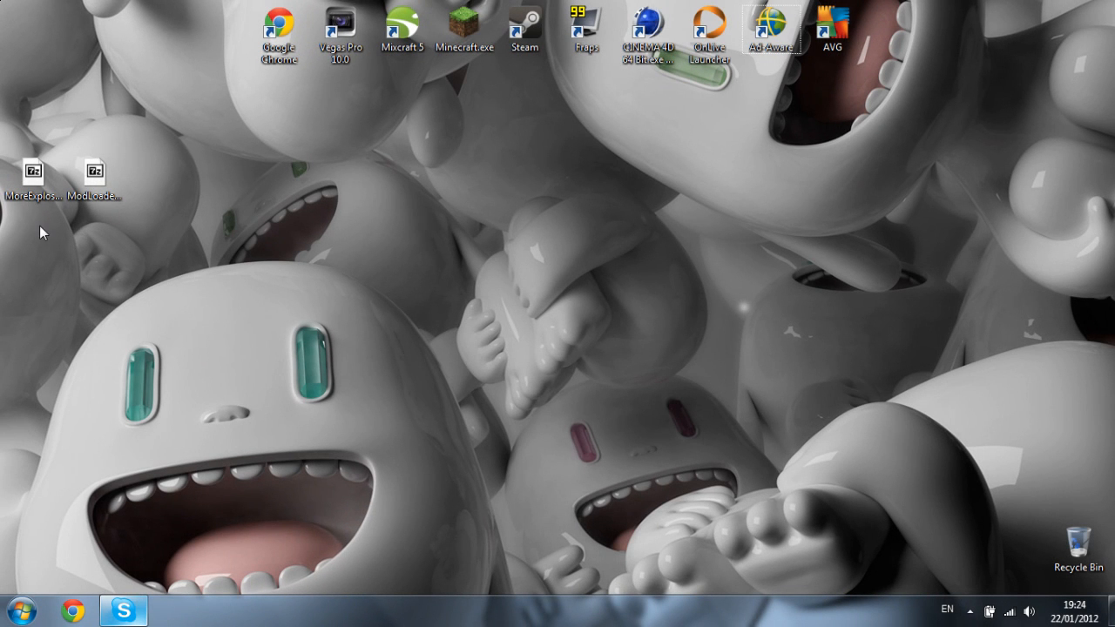
- Navigate into .minecraft > bin under Roaming and pick out minecraft.jar
left_click(33, 178)
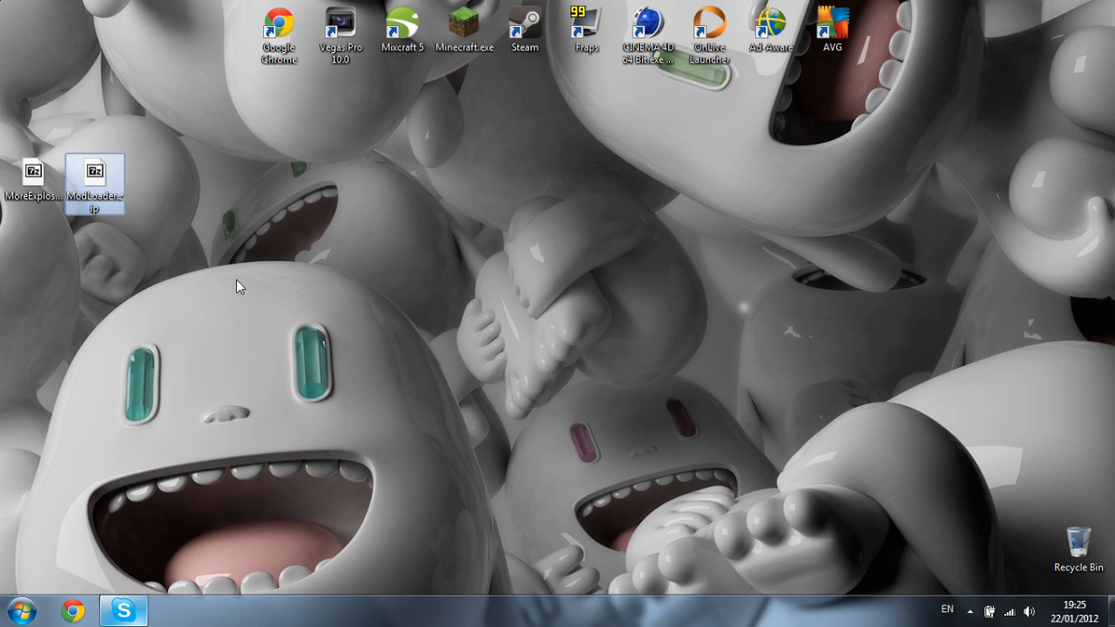
left_click(33, 173)
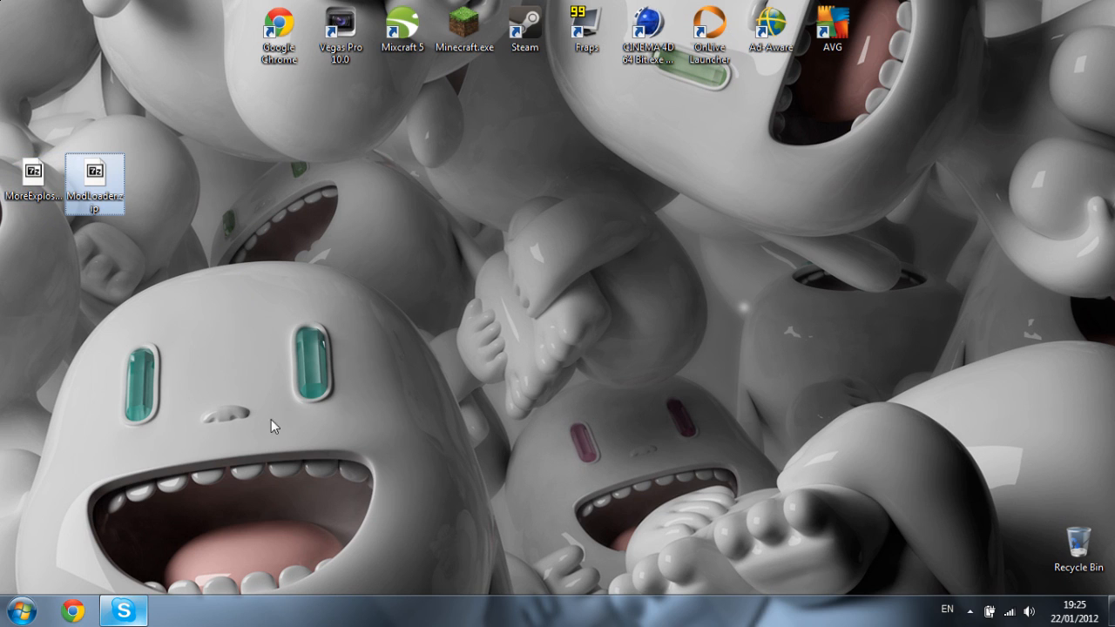
mouse_move(708, 328)
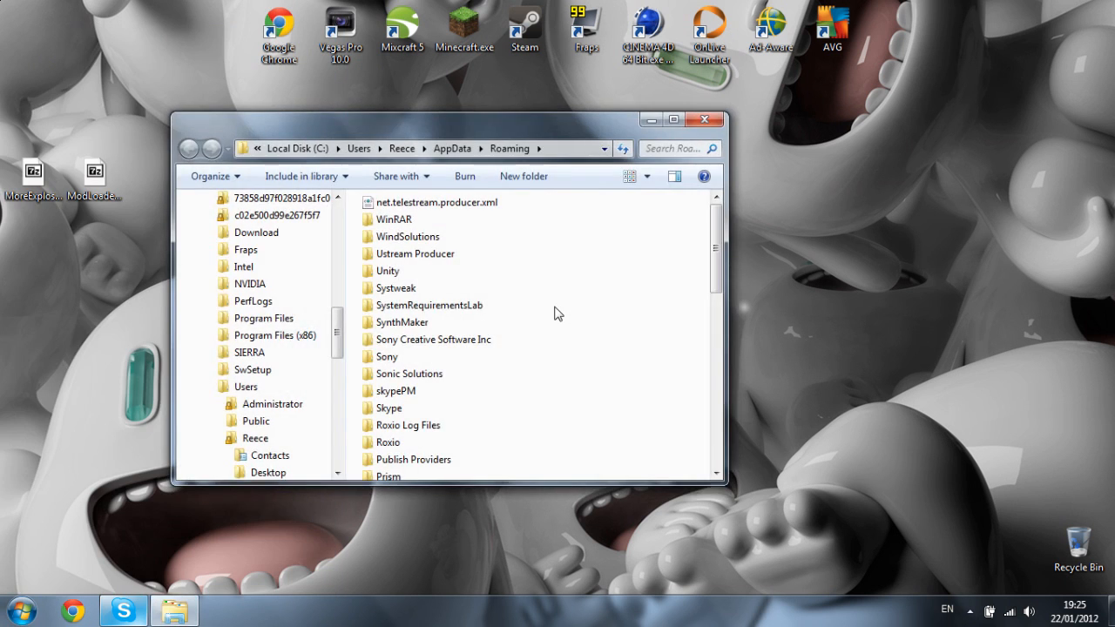
scroll("down", 3)
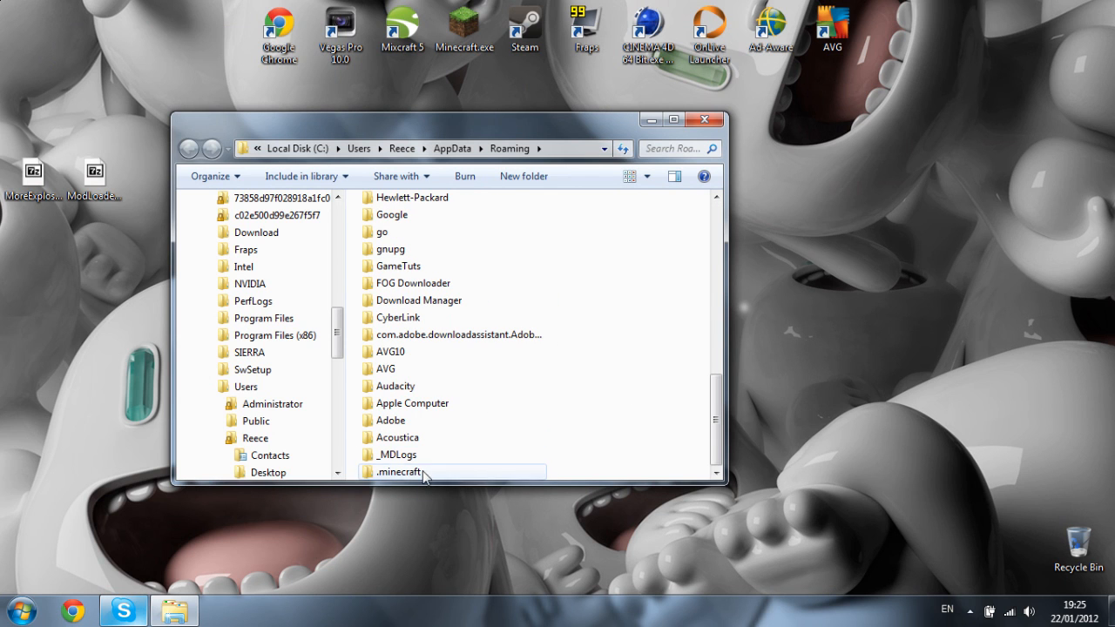
double_click(397, 471)
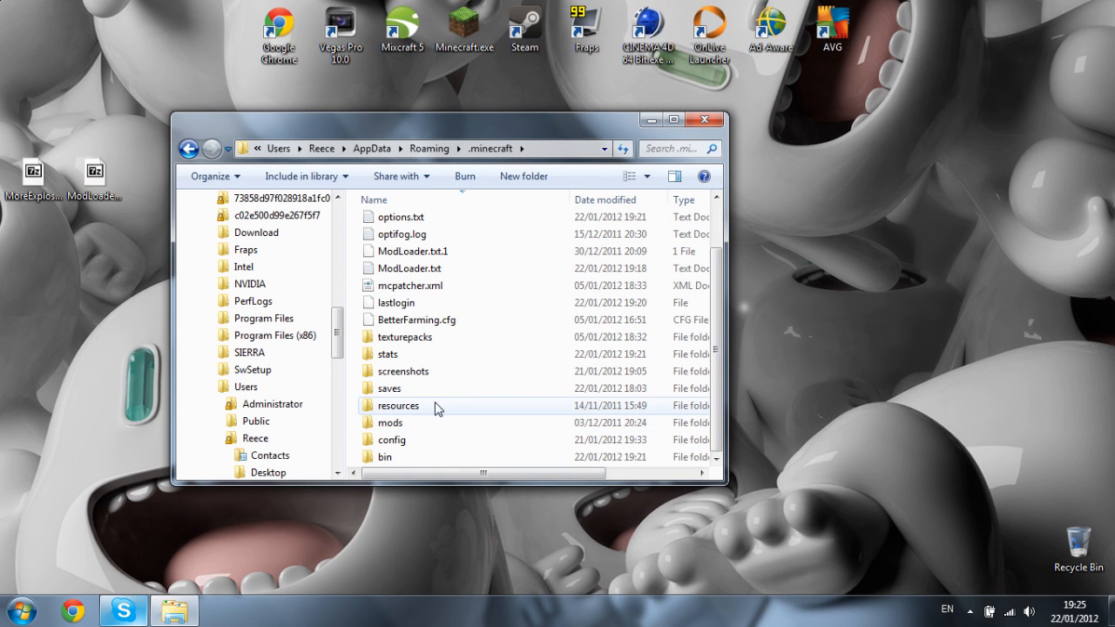
double_click(384, 456)
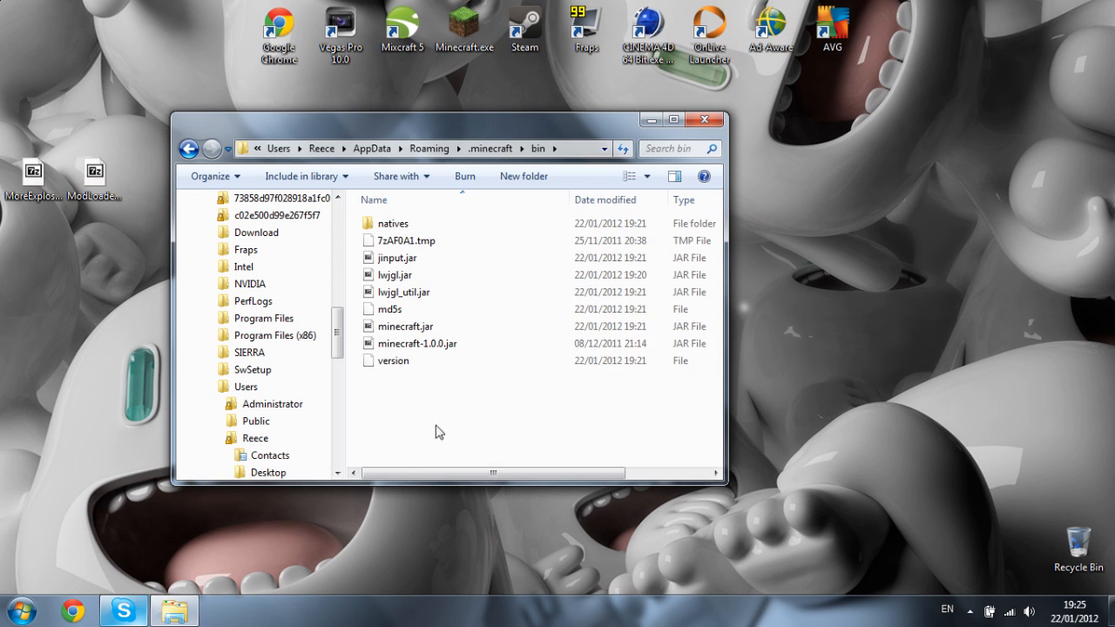
left_click(404, 325)
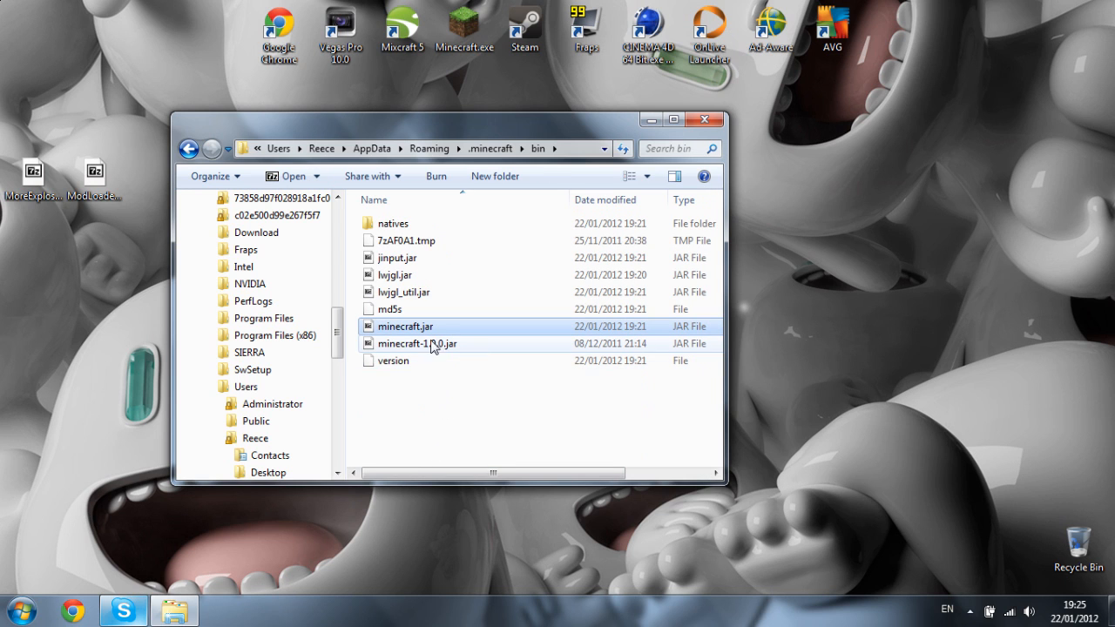
- Bring up the context menu for minecraft.jar to reach the 7-Zip archive options
right_click(404, 326)
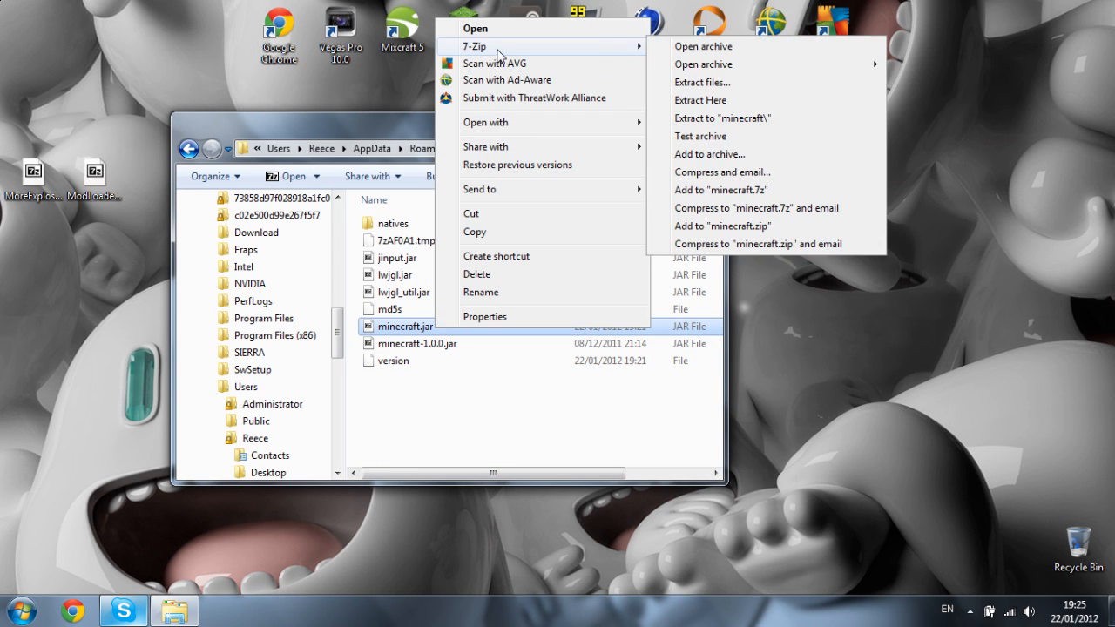
mouse_move(704, 46)
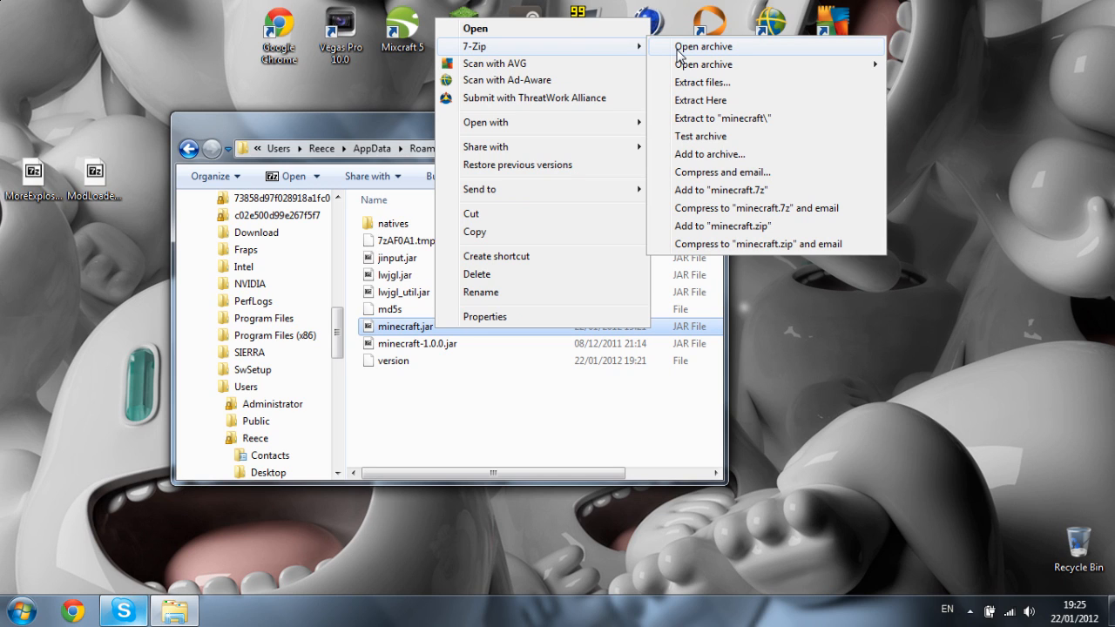
mouse_move(739, 54)
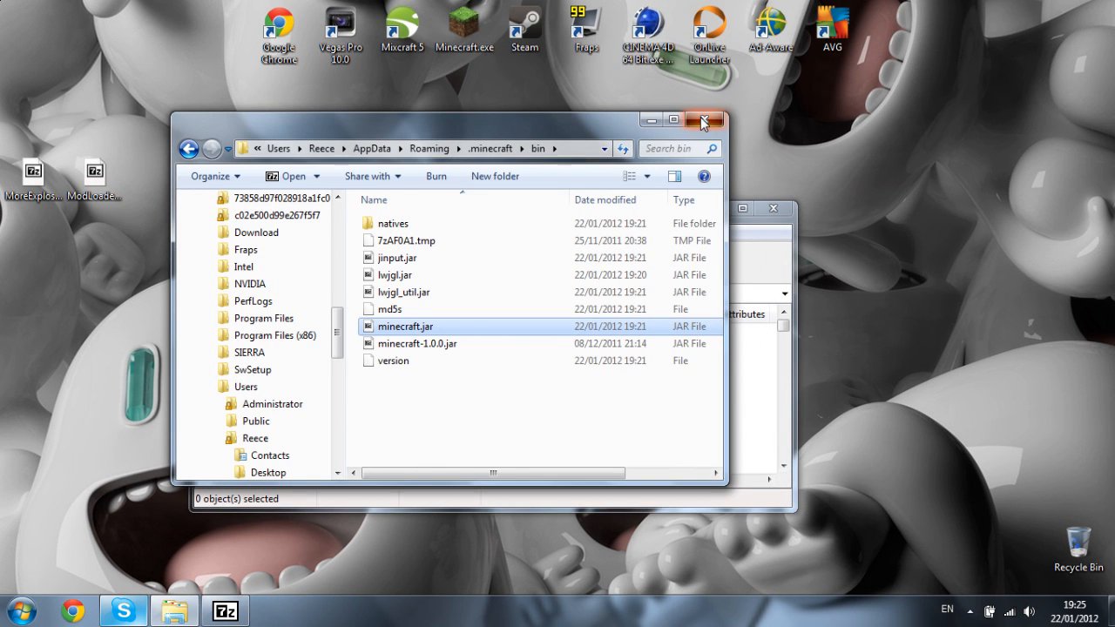
- Delete META-INF from minecraft.jar and confirm copying the ModLoader class files in
double_click(405, 326)
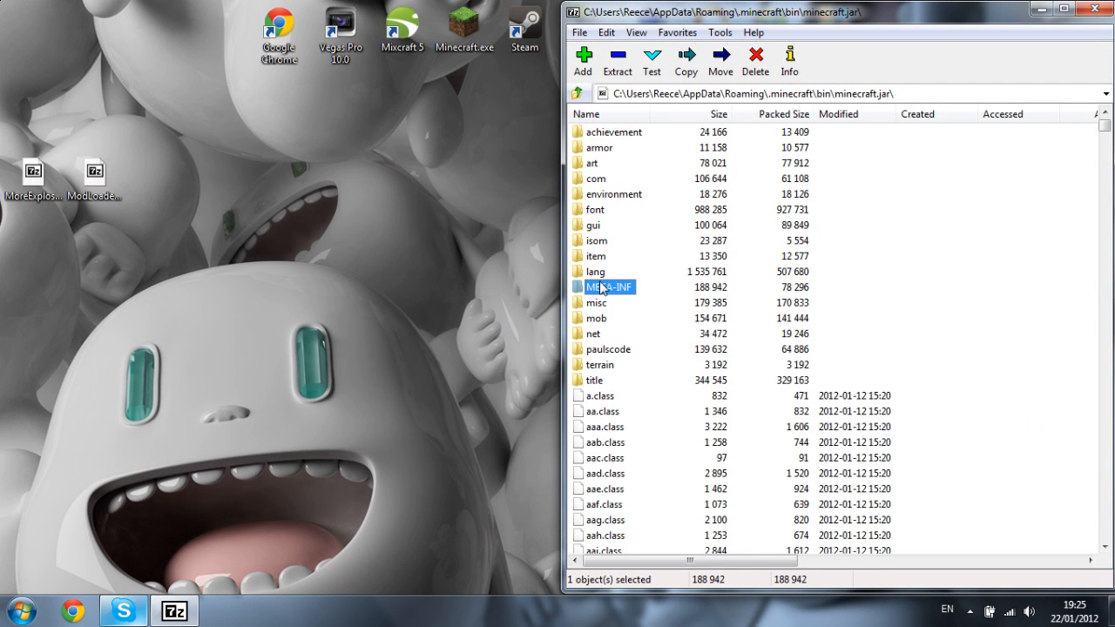
mouse_move(899, 352)
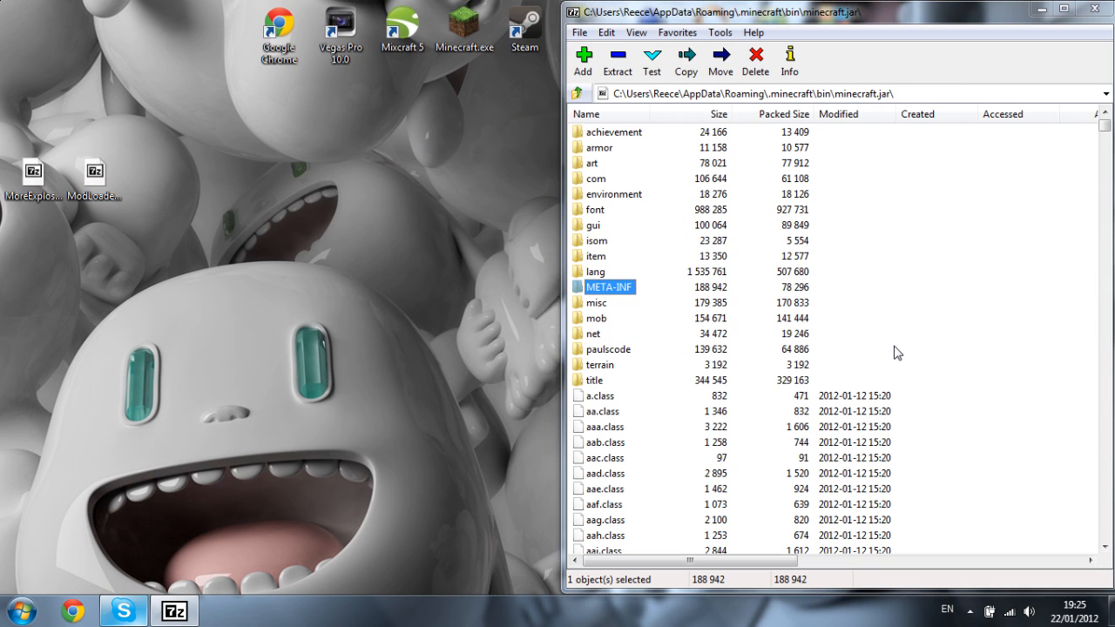
left_click(94, 171)
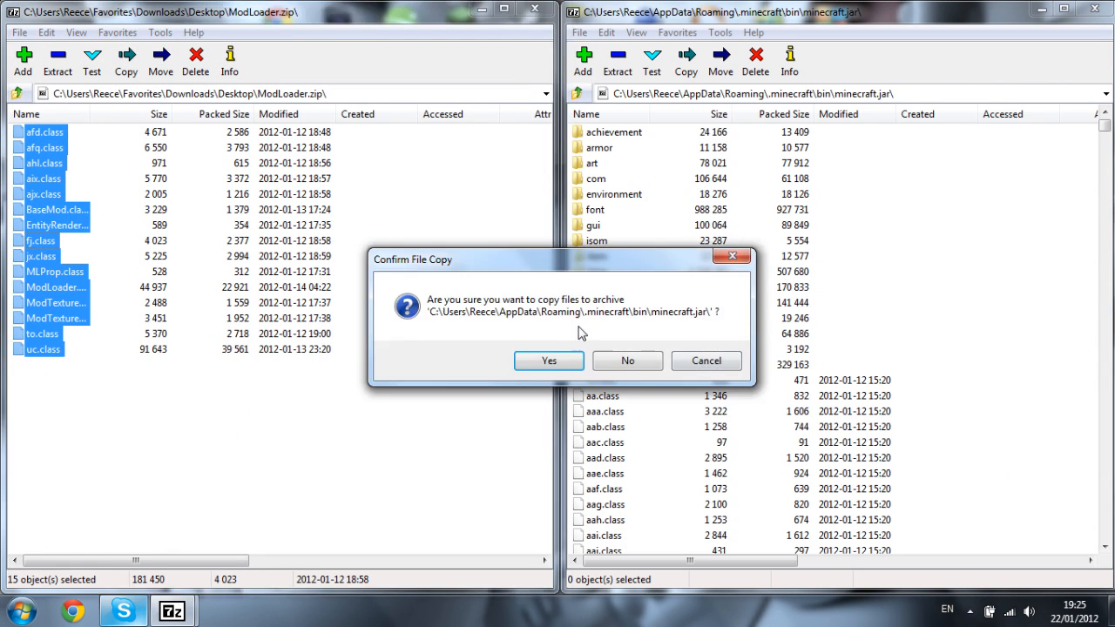
left_click(547, 361)
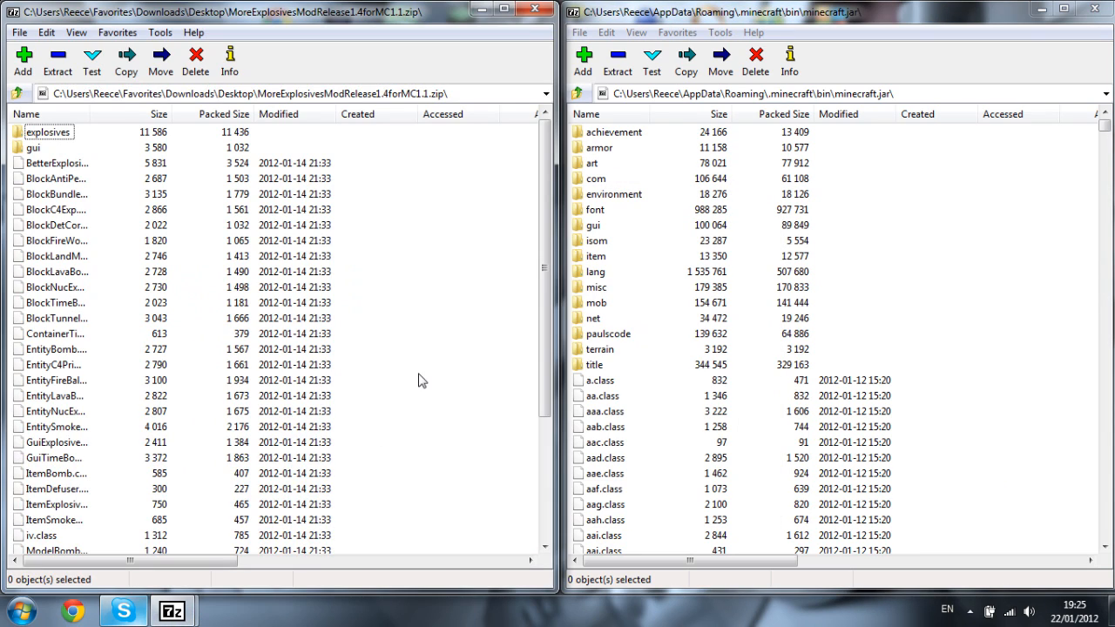
- Copy all More Explosives files into minecraft.jar, then launch Minecraft.exe from the desktop
key("ctrl+a")
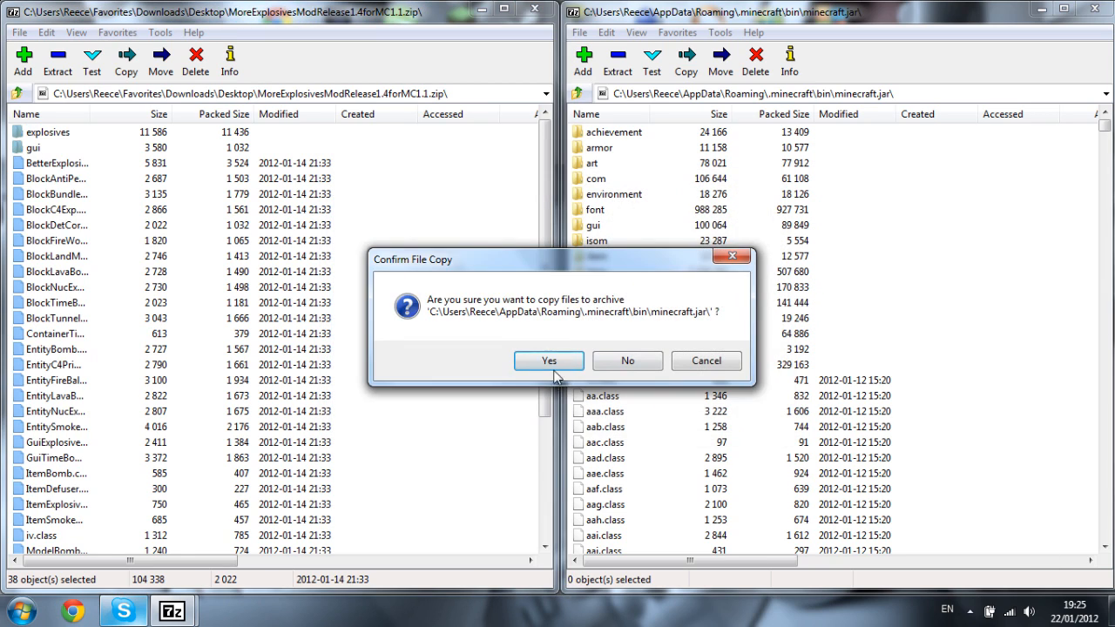
left_click(549, 361)
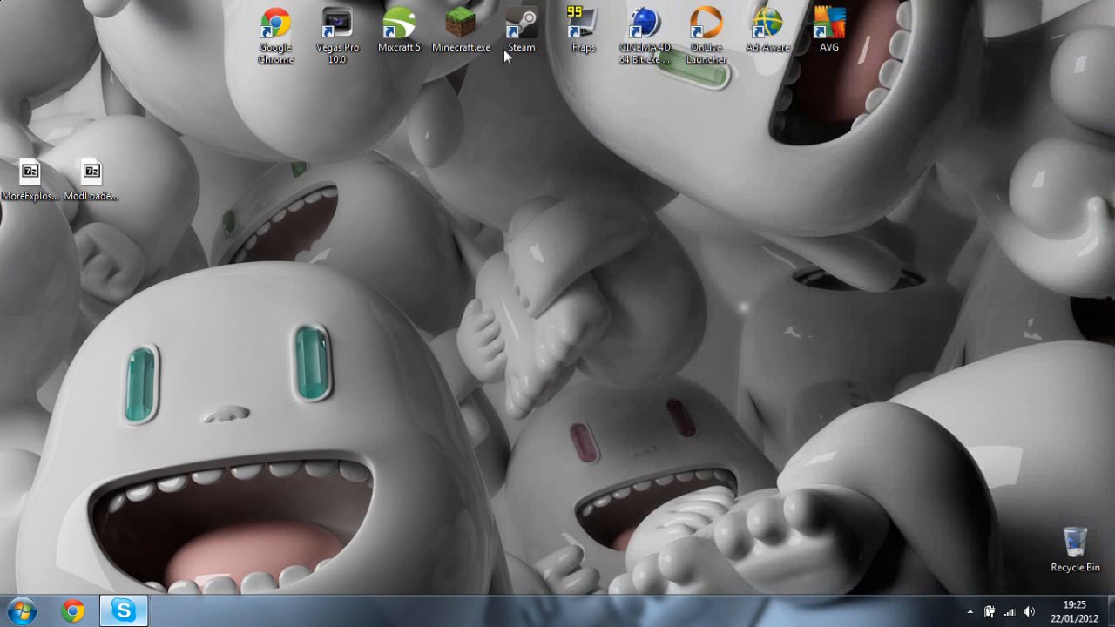
left_click(460, 26)
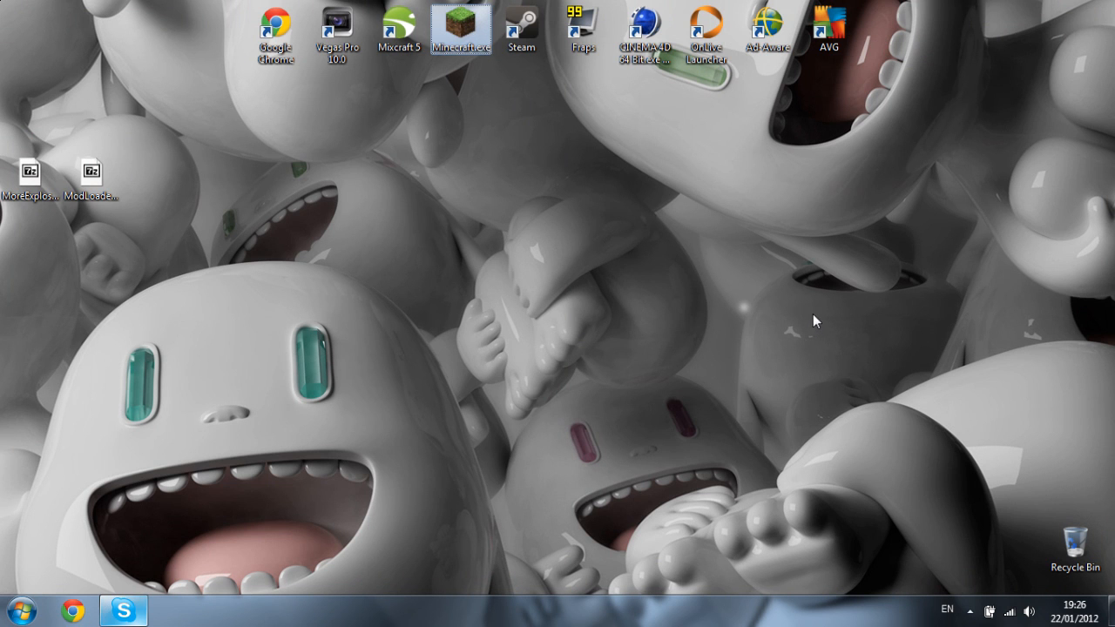
double_click(460, 27)
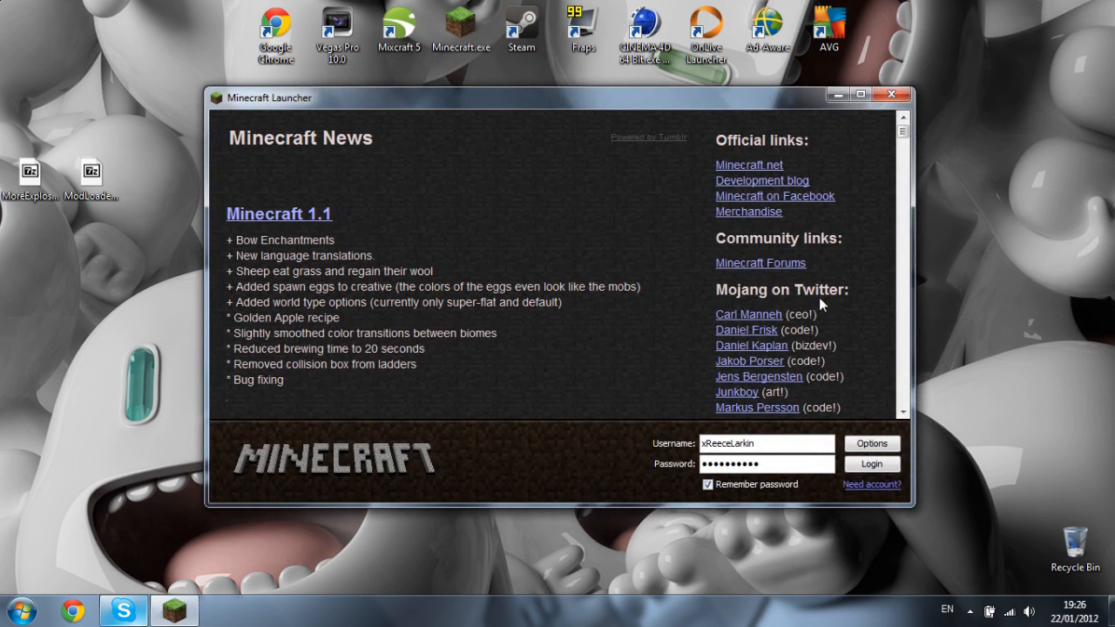
- Log in, go to Singleplayer and load the world 'World! <3'
left_click(871, 463)
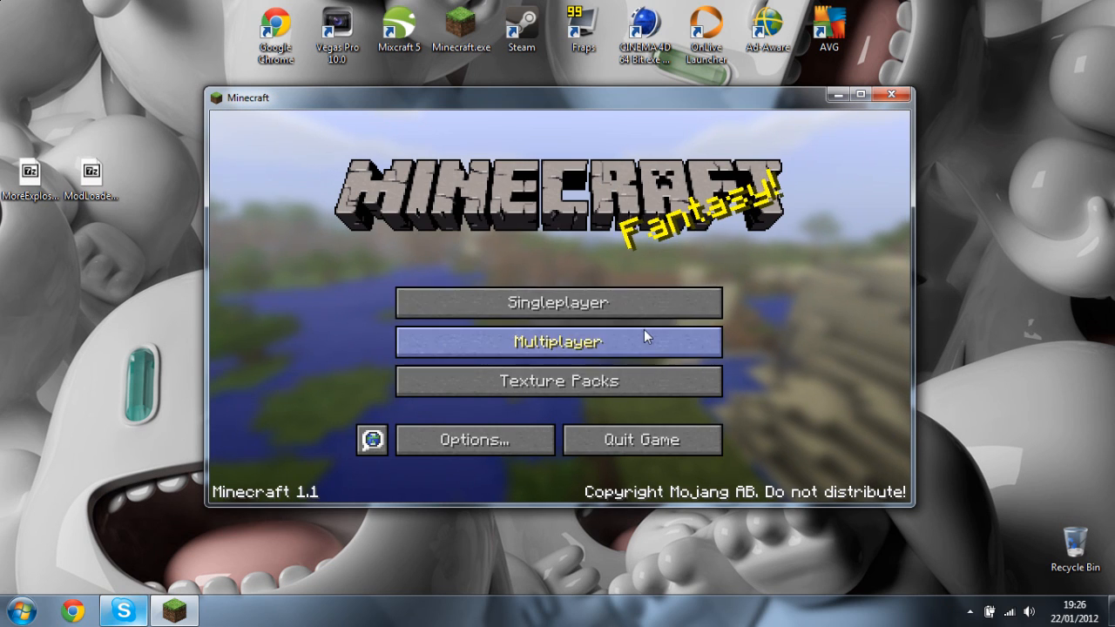
left_click(558, 304)
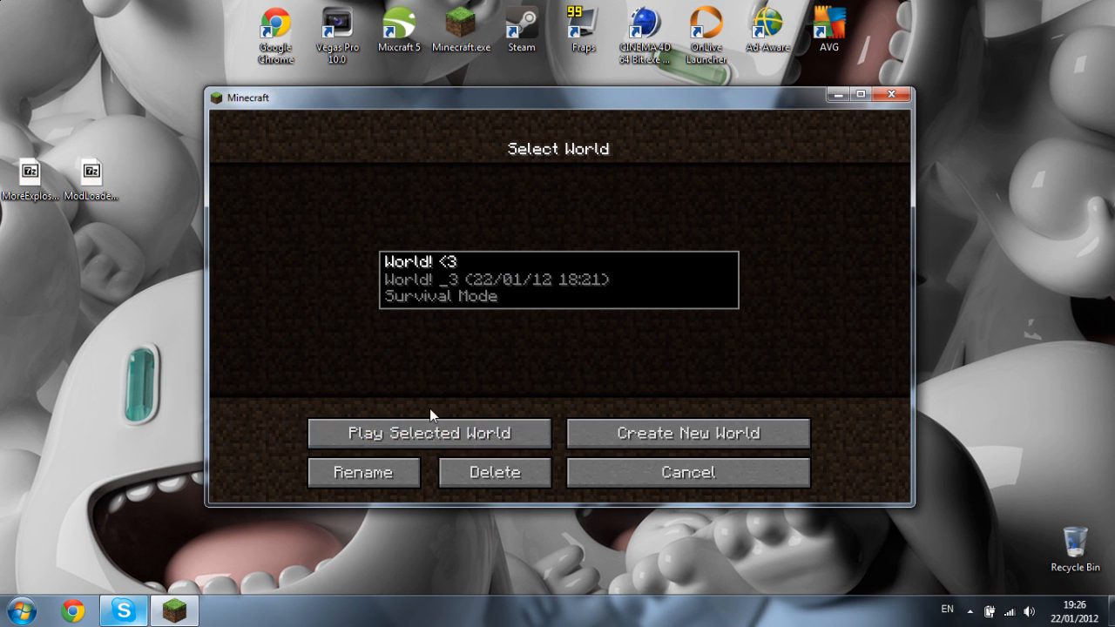
left_click(425, 432)
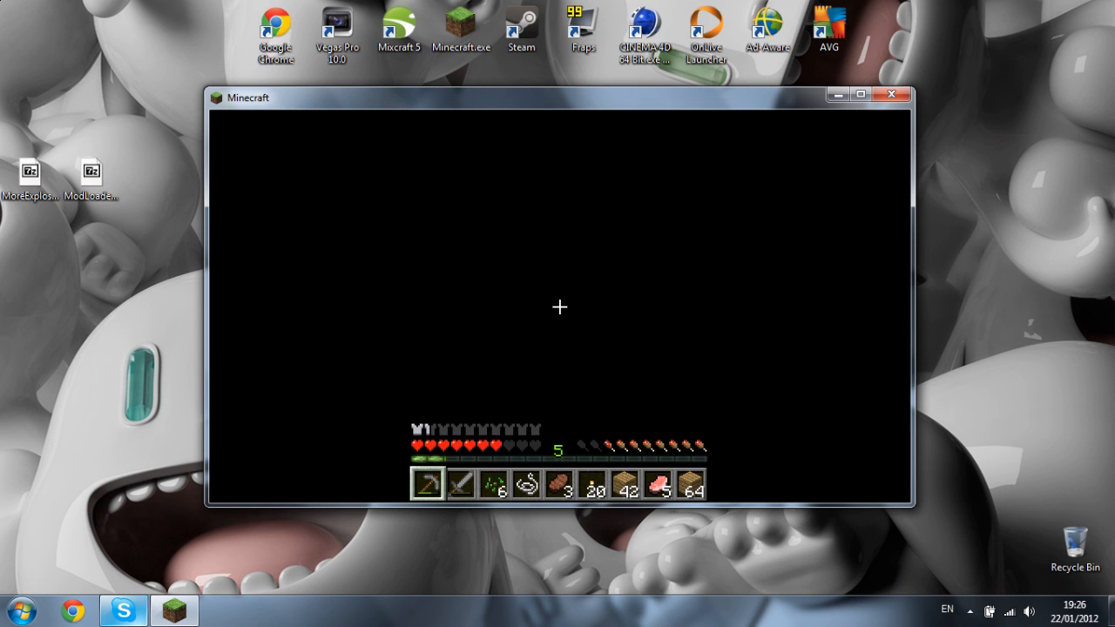